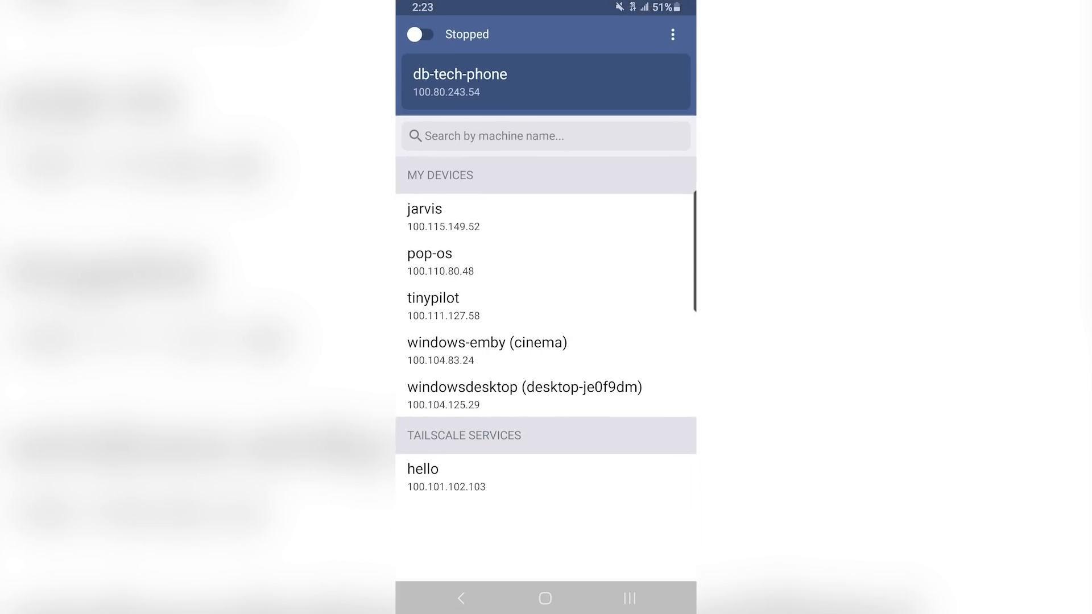
Switch Tailscale on until it shows Active, then launch Network Browser.
click(420, 34)
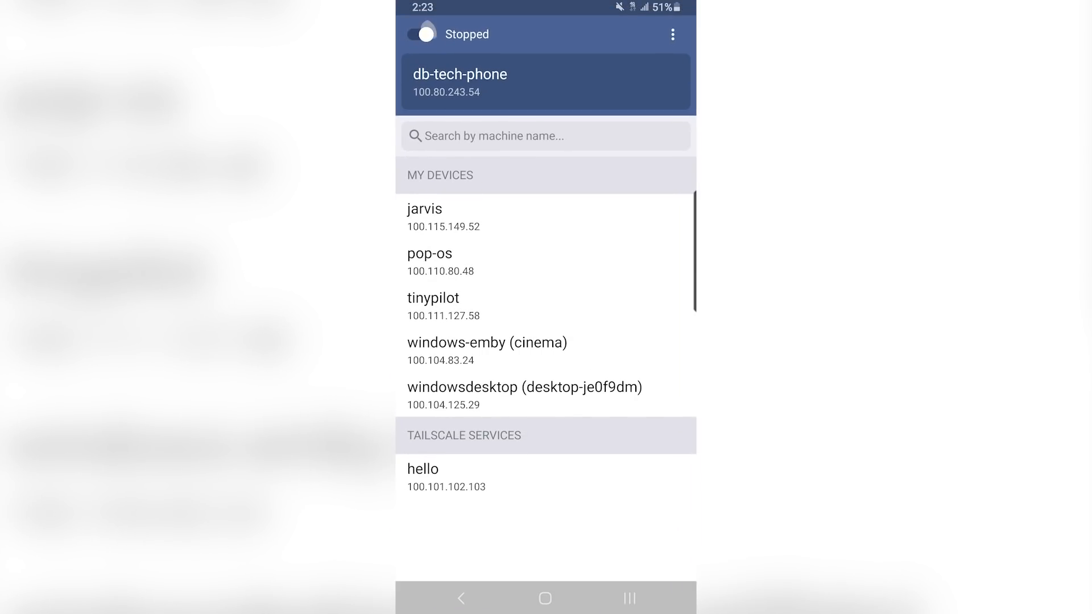
click(424, 34)
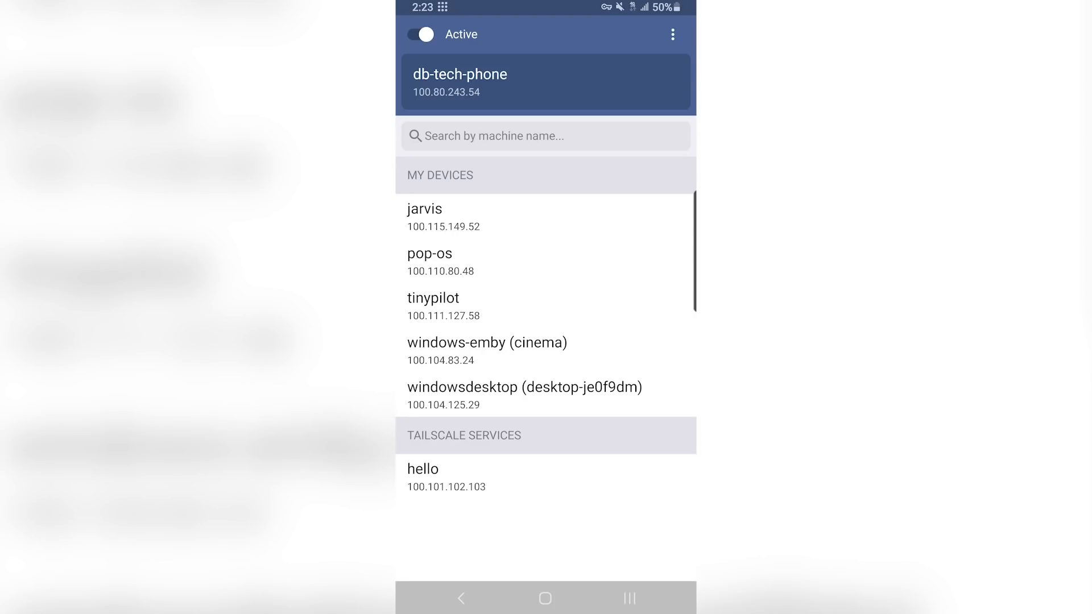
click(424, 217)
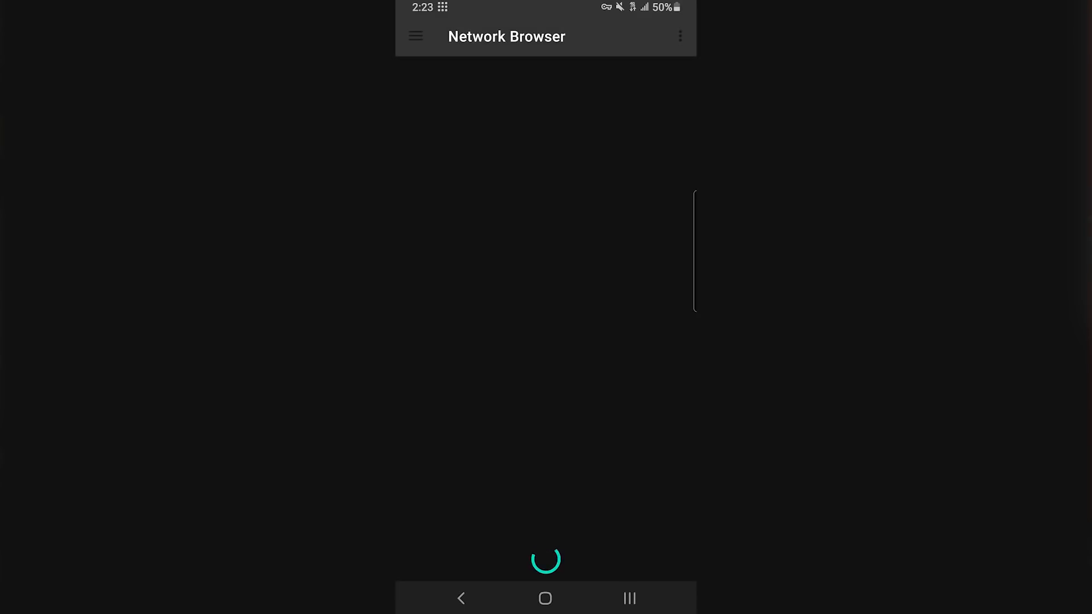
Start a manual connection to 100.115.149.52 with the nickname 'syno'.
click(415, 36)
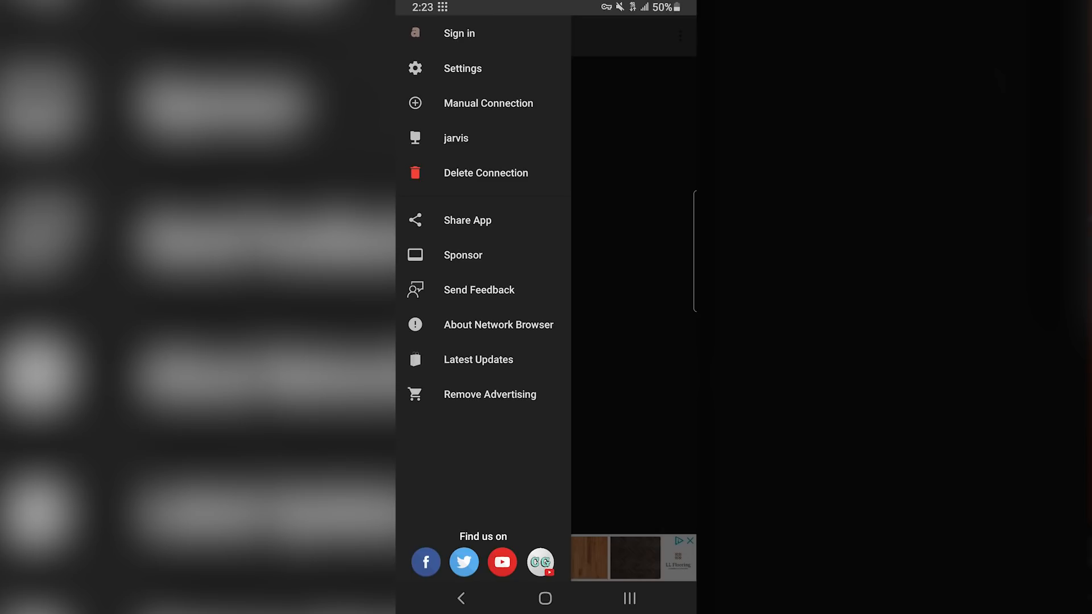
click(487, 103)
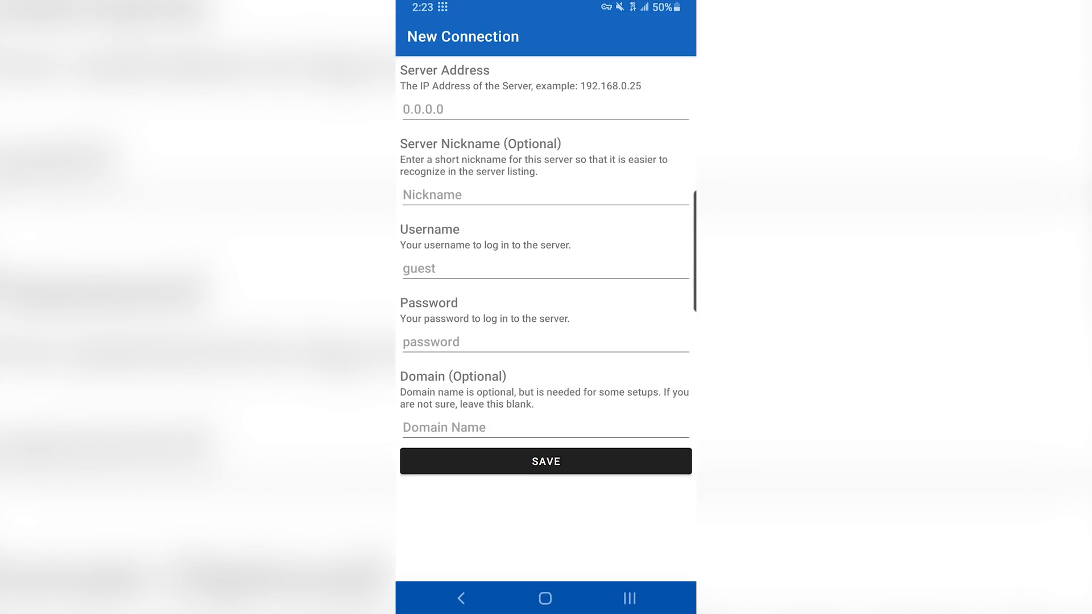
text(100.115.149.52)
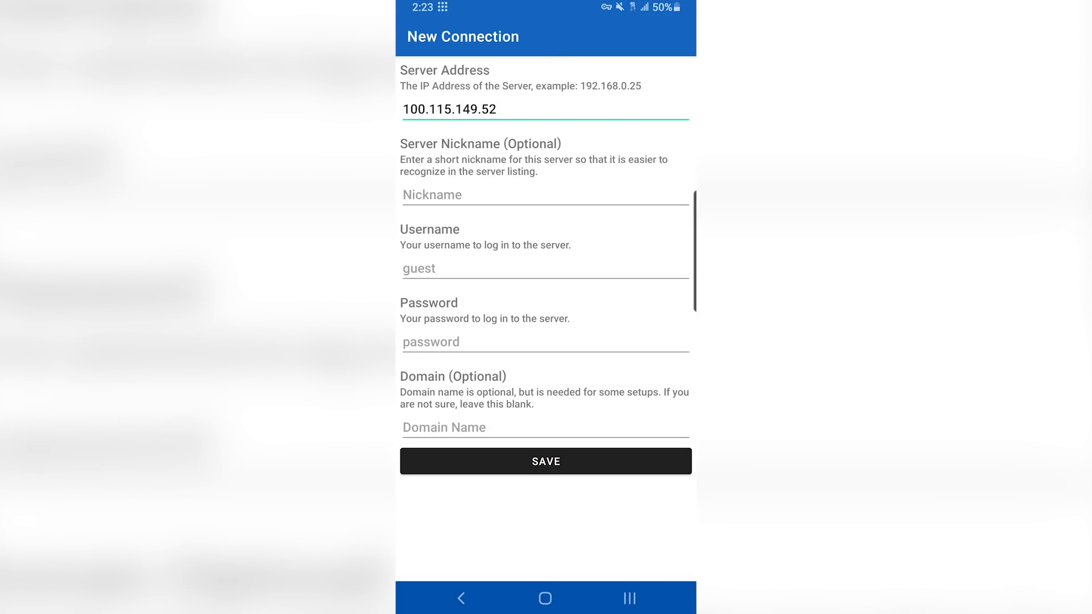
click(544, 194)
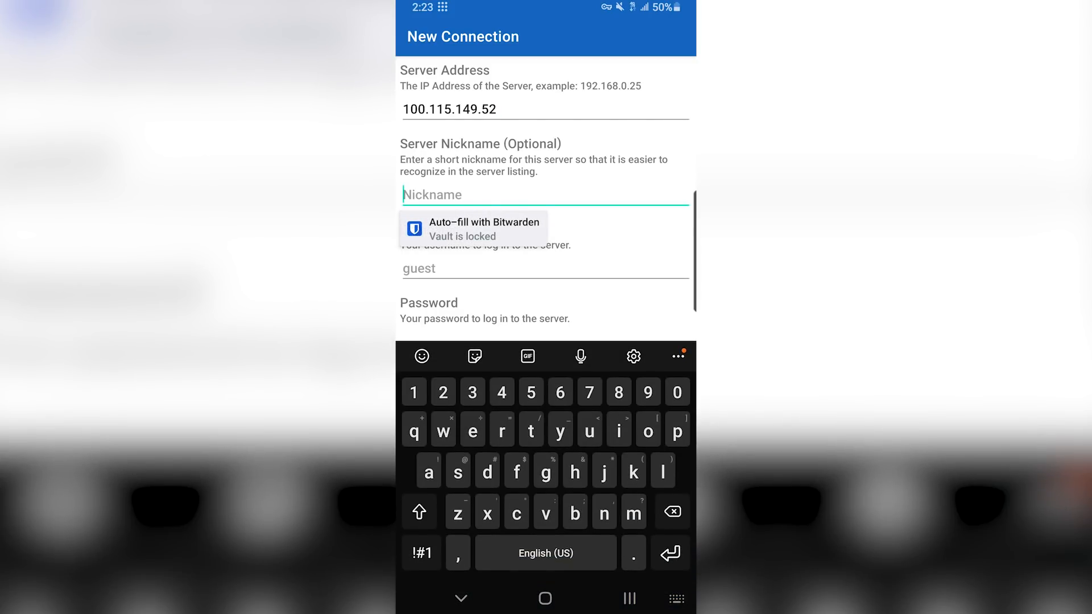
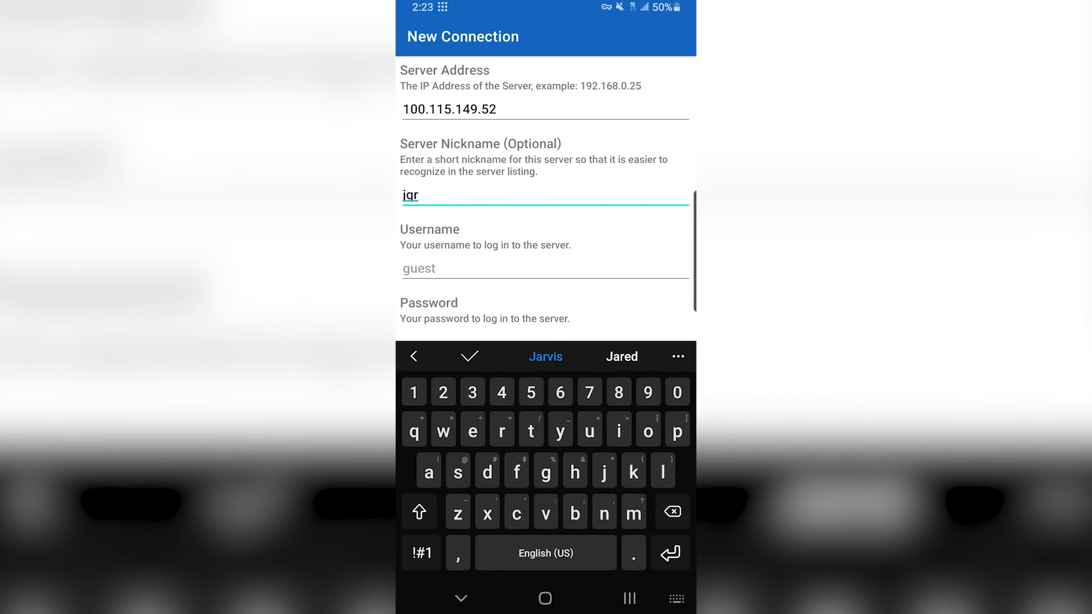
click(670, 512)
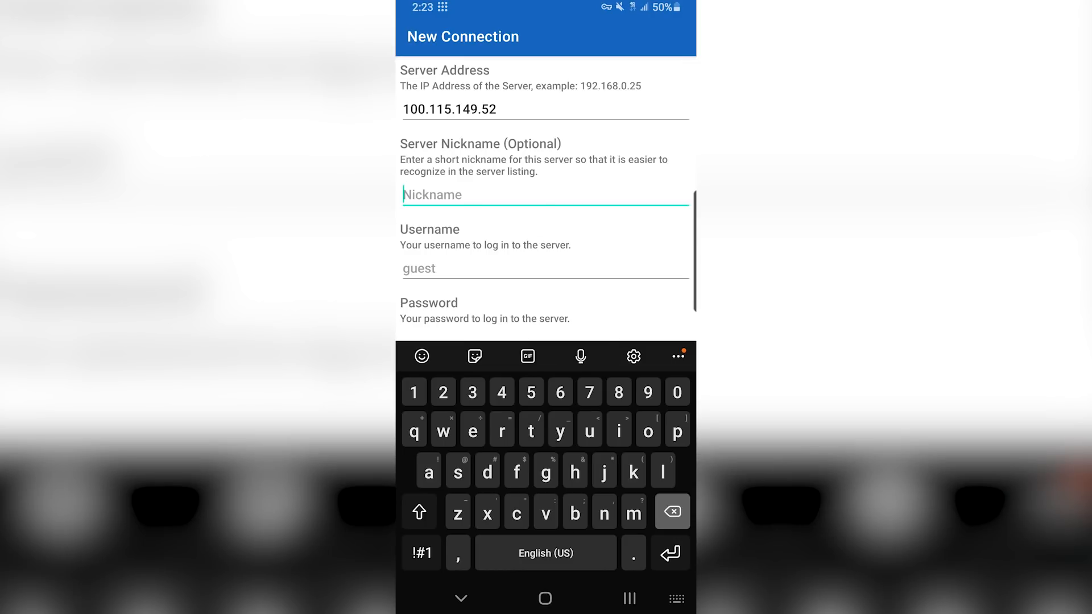
text(syno)
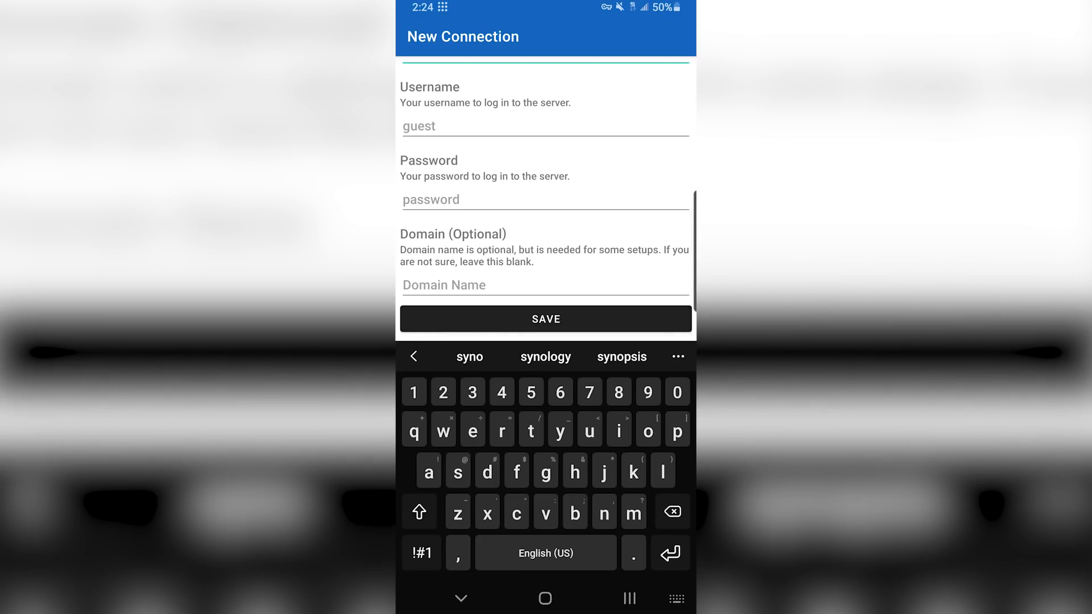
Save the 'syno' connection to 100.115.149.52 to reach the NAS share list.
click(545, 319)
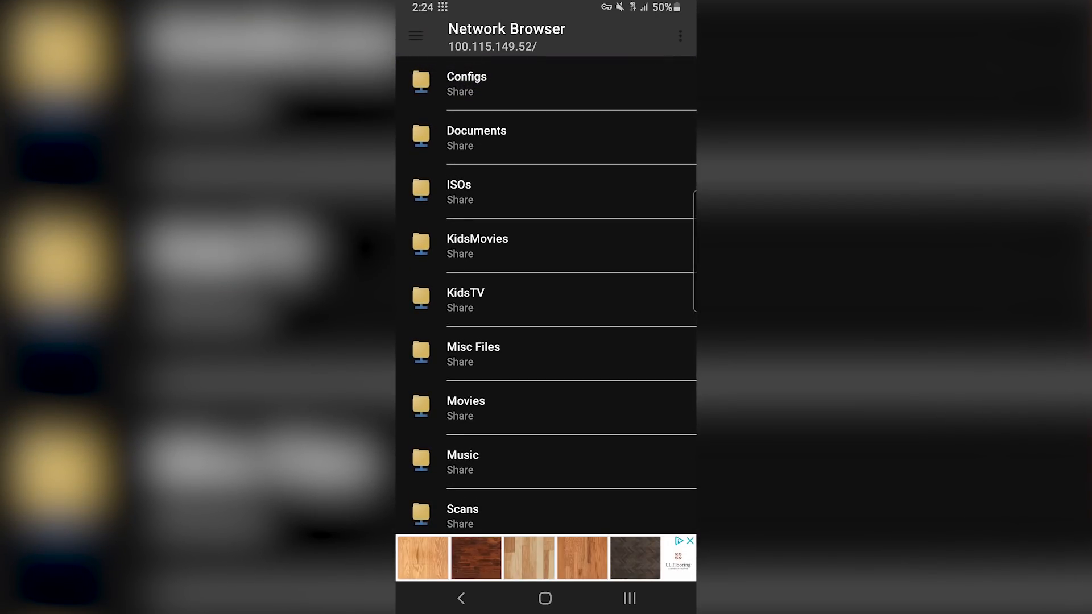
click(465, 83)
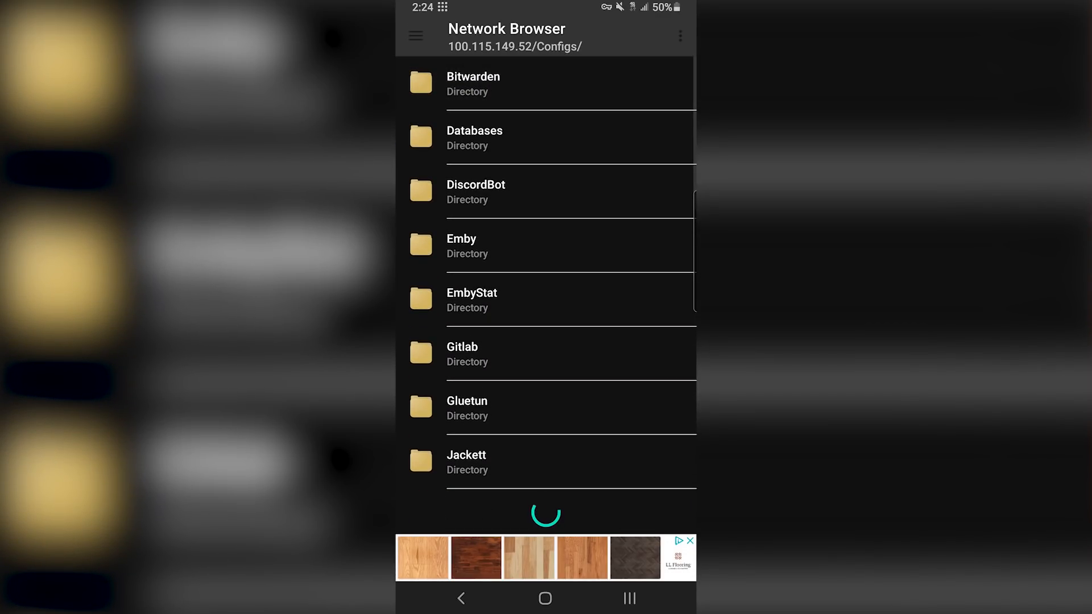
click(472, 83)
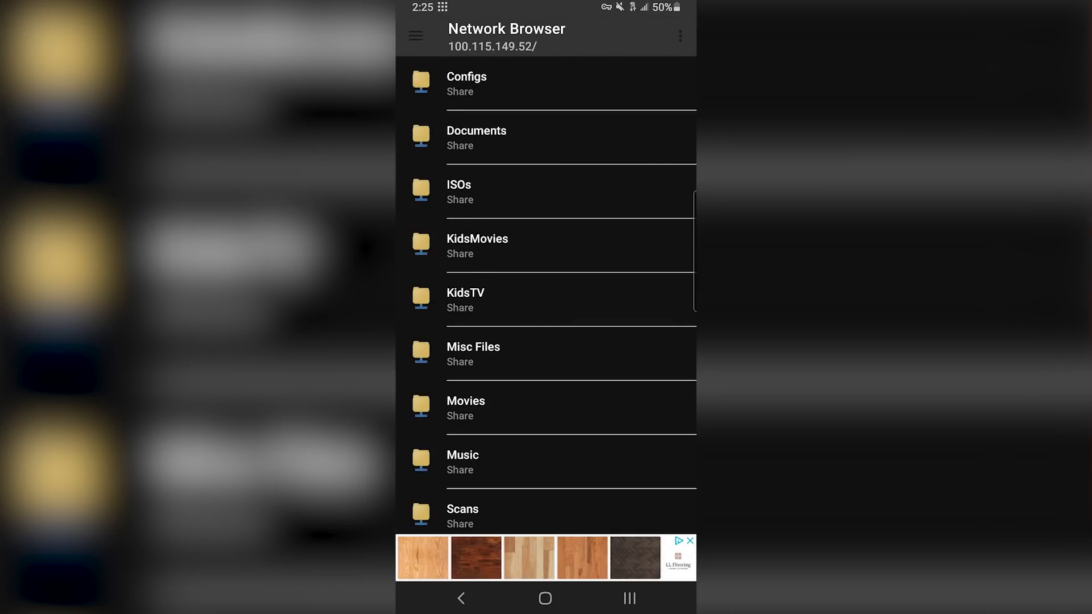
Open Movies > B and scroll through its movie files.
scroll(down, 3)
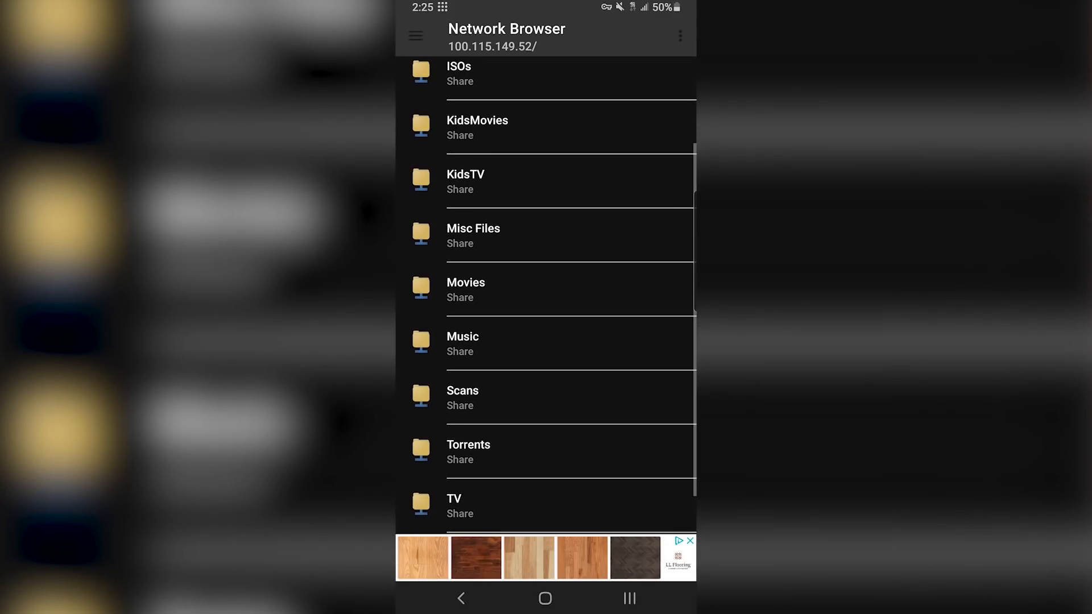
click(465, 289)
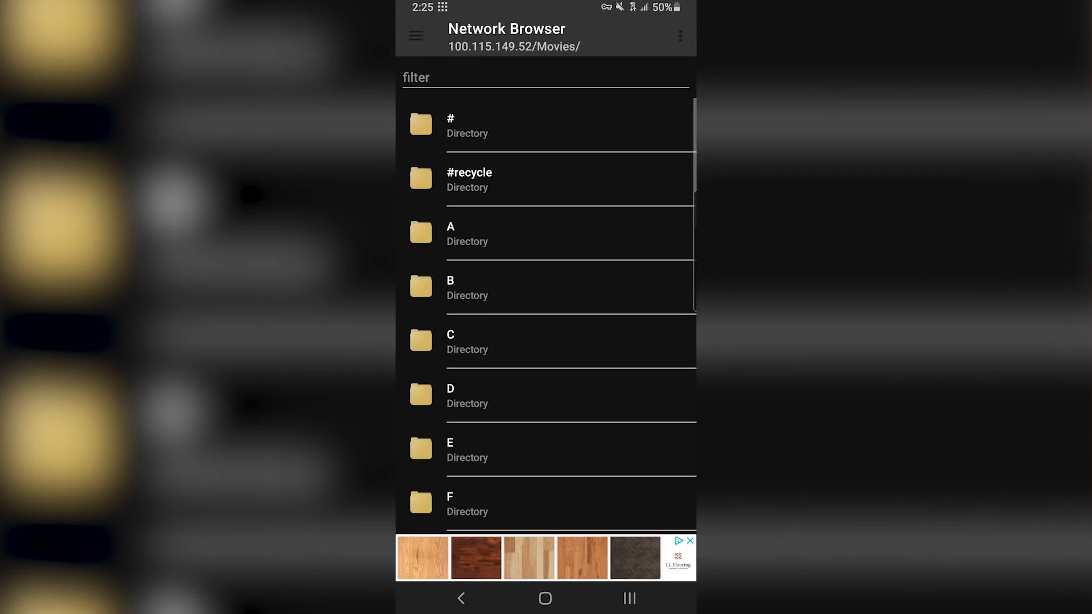
click(466, 286)
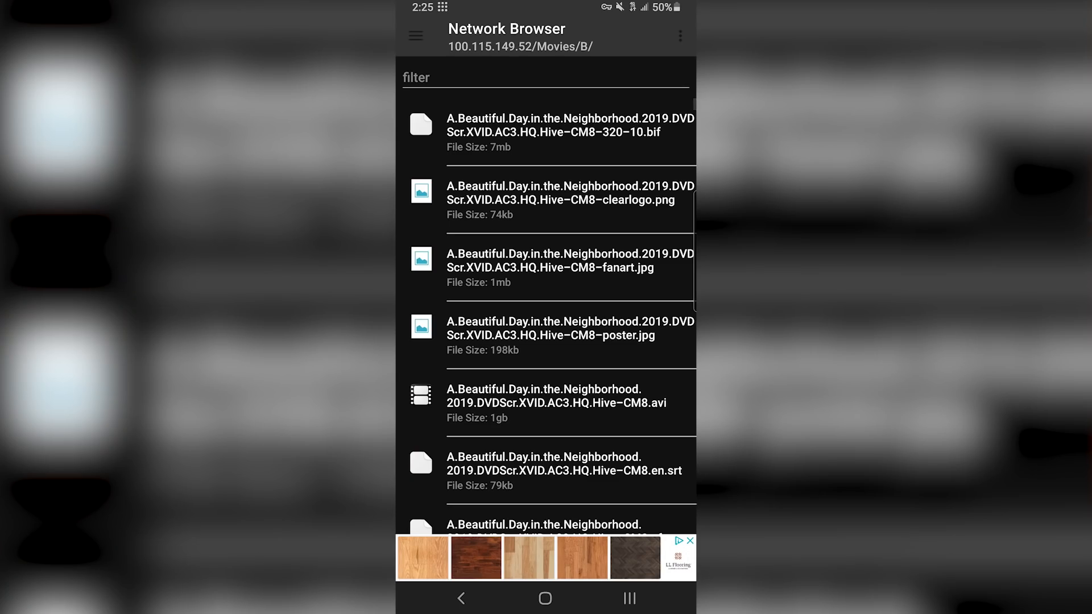
scroll(down, 3)
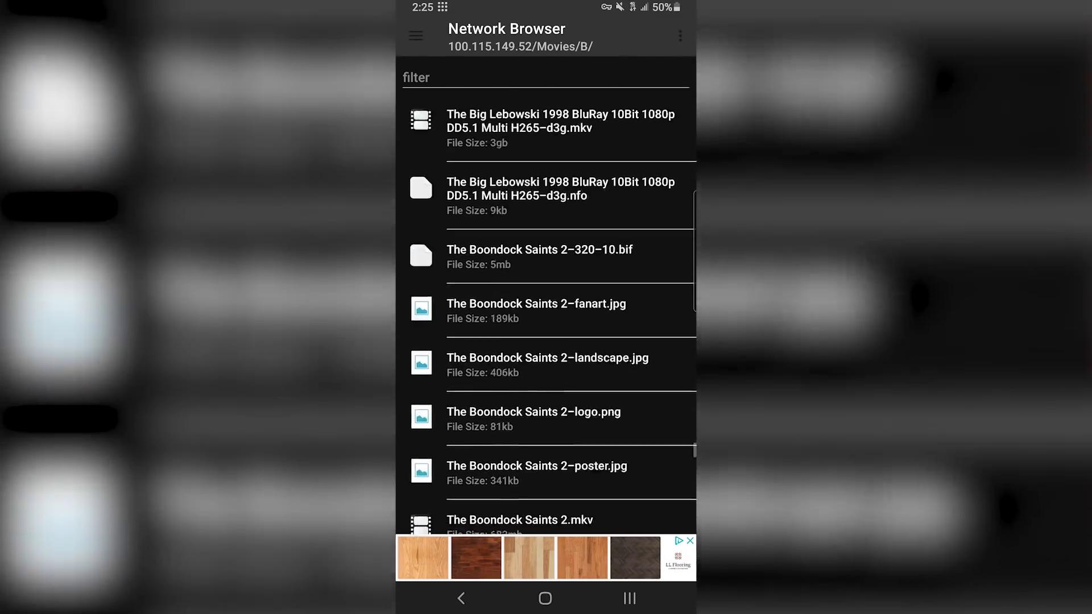
scroll(down, 3)
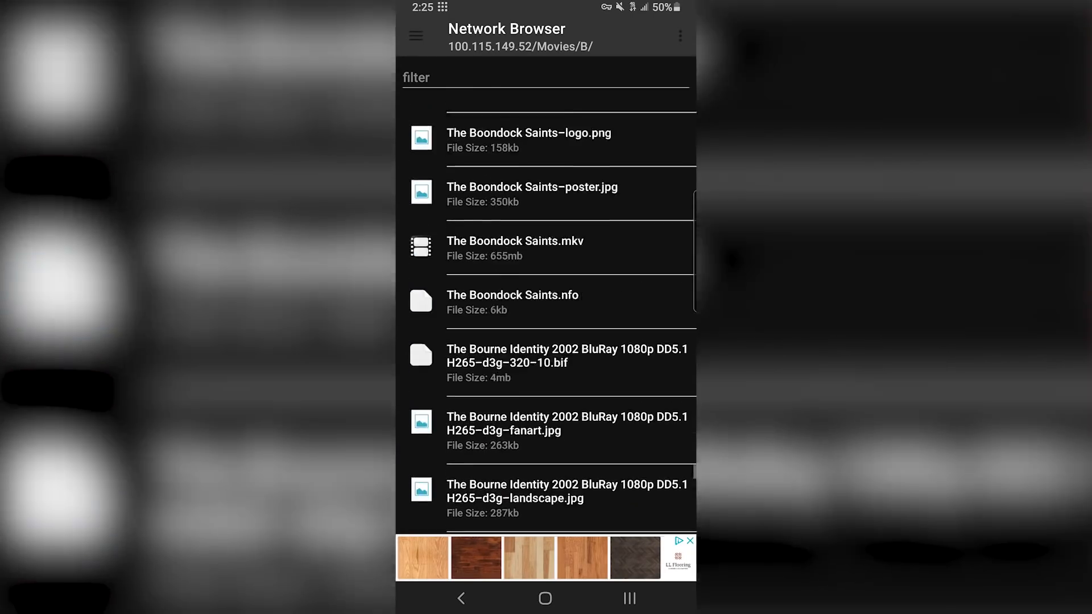
scroll(down, 3)
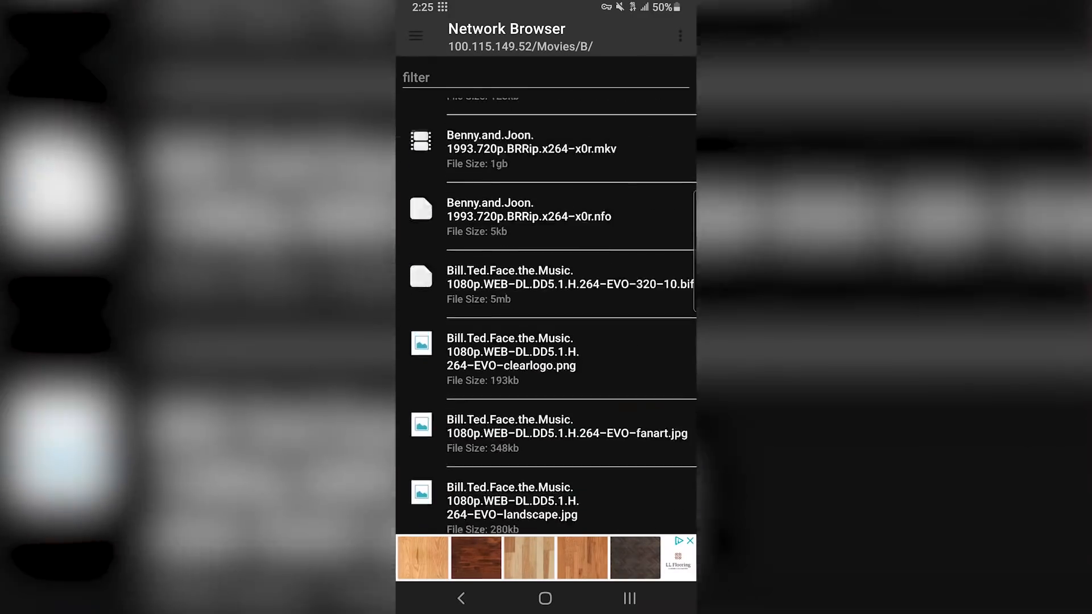
scroll(down, 3)
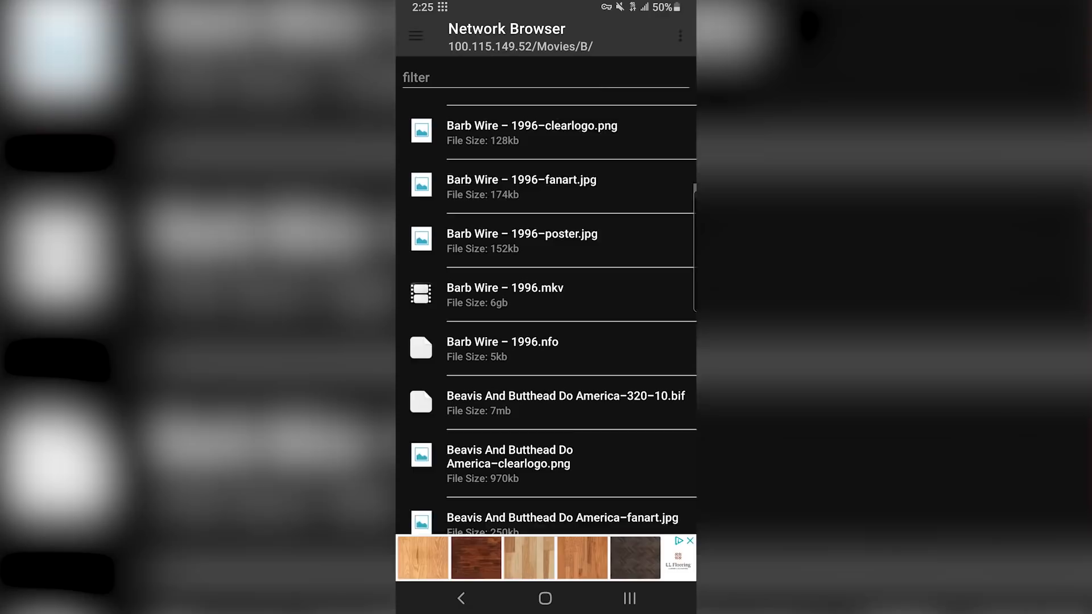